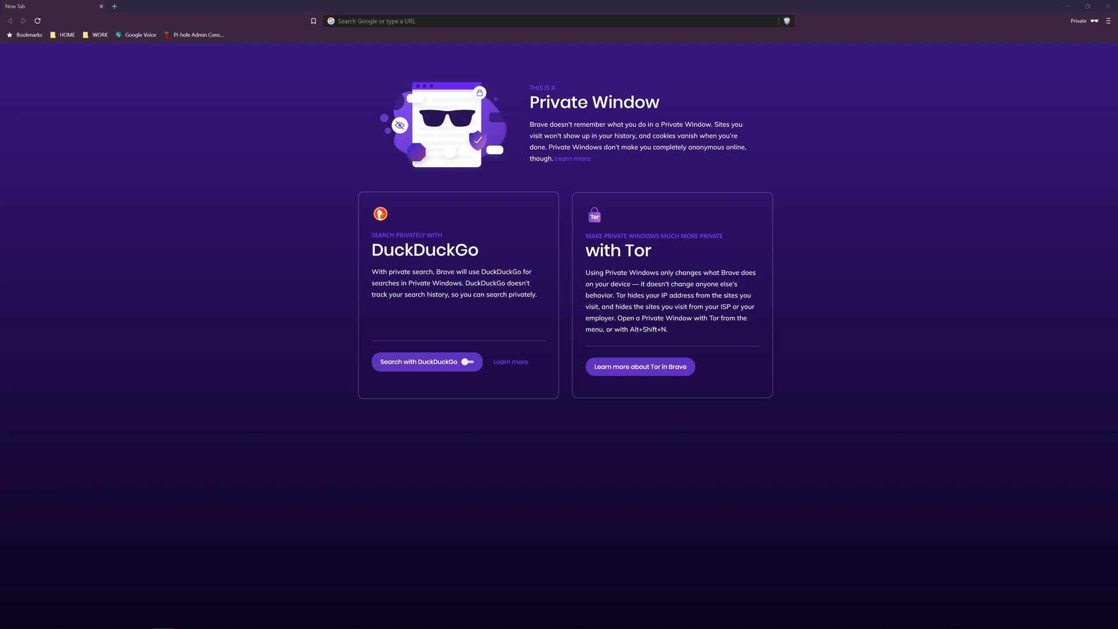
mouse_move(400, 53)
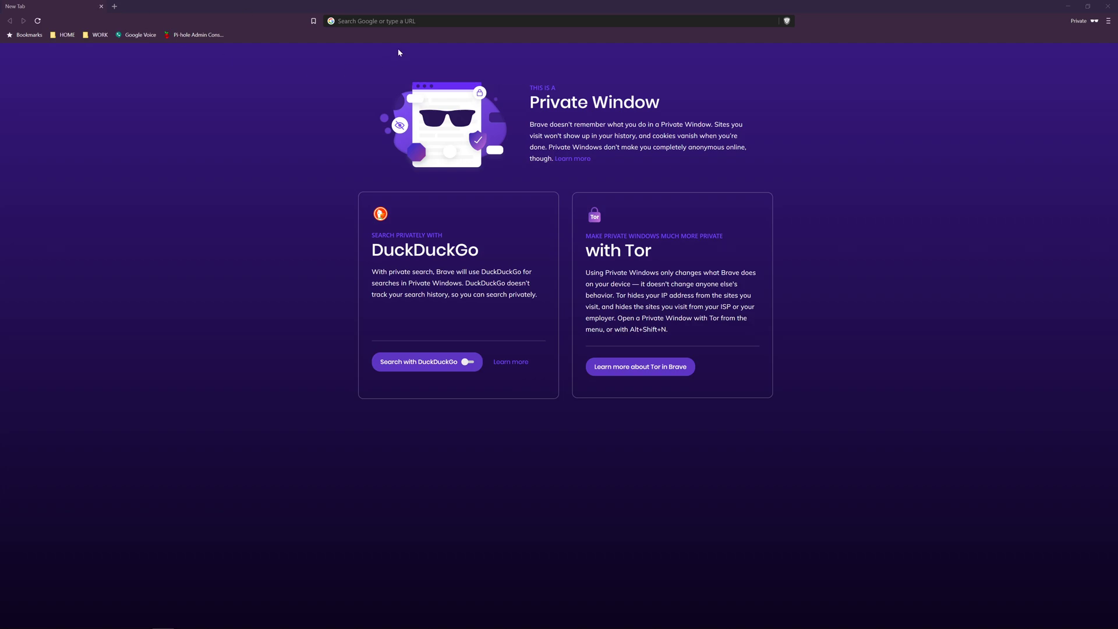
type("https://www.dev47apps.com/droidcam/windows/")
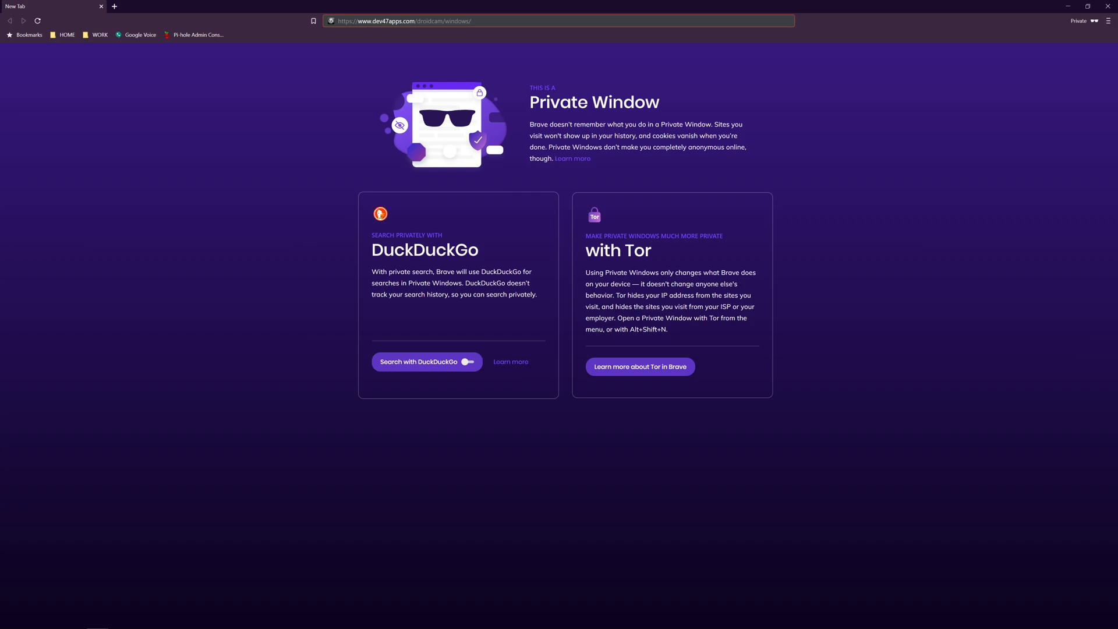
left_click(452, 20)
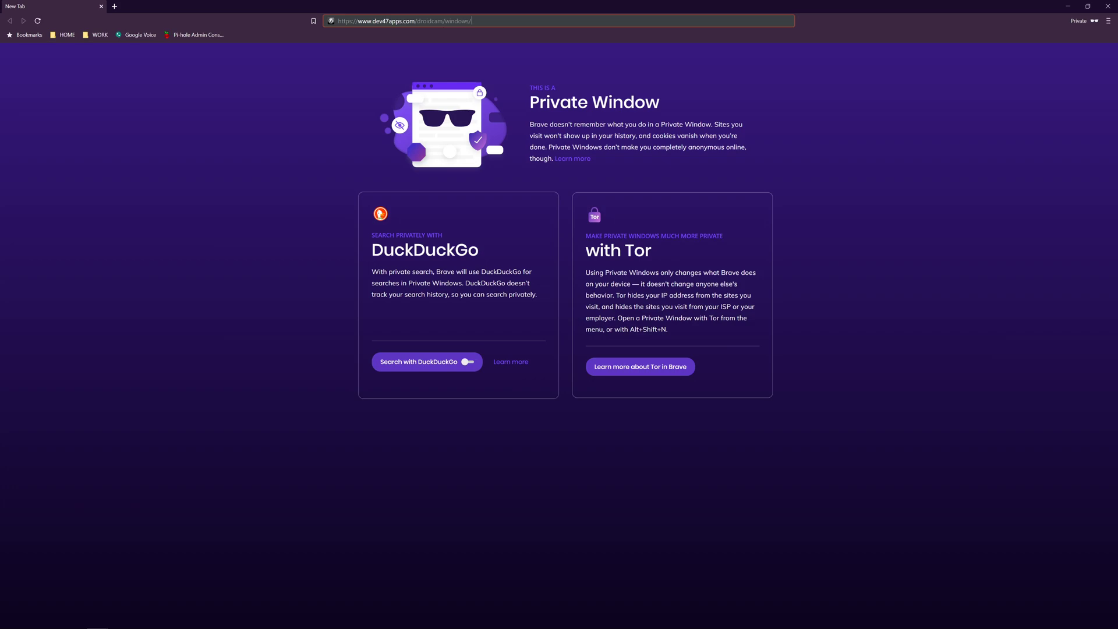
key("Enter")
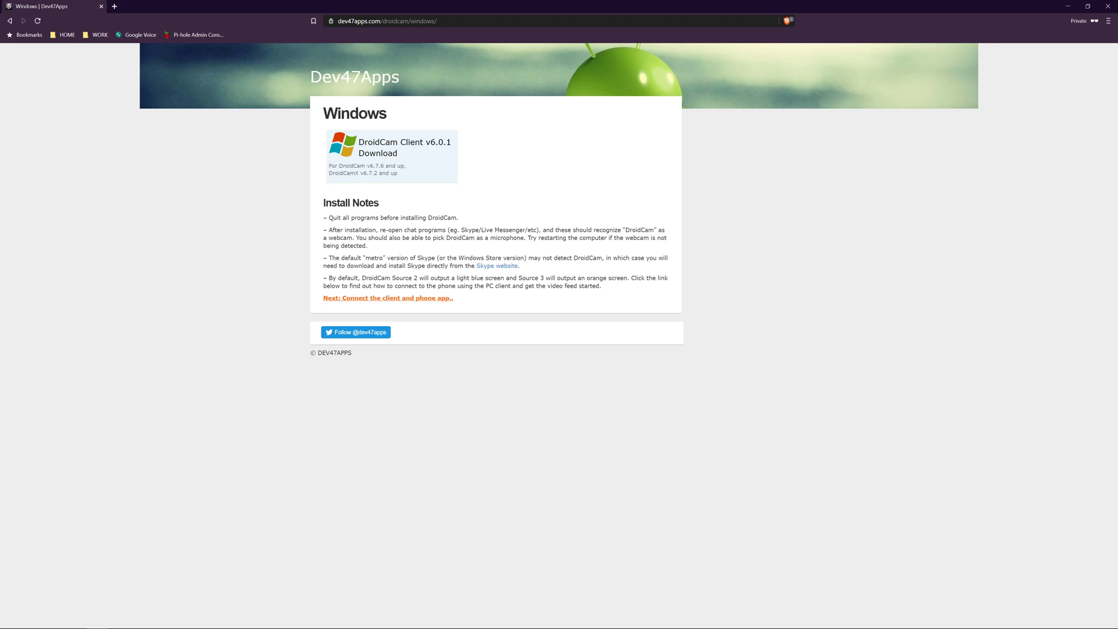
mouse_move(416, 151)
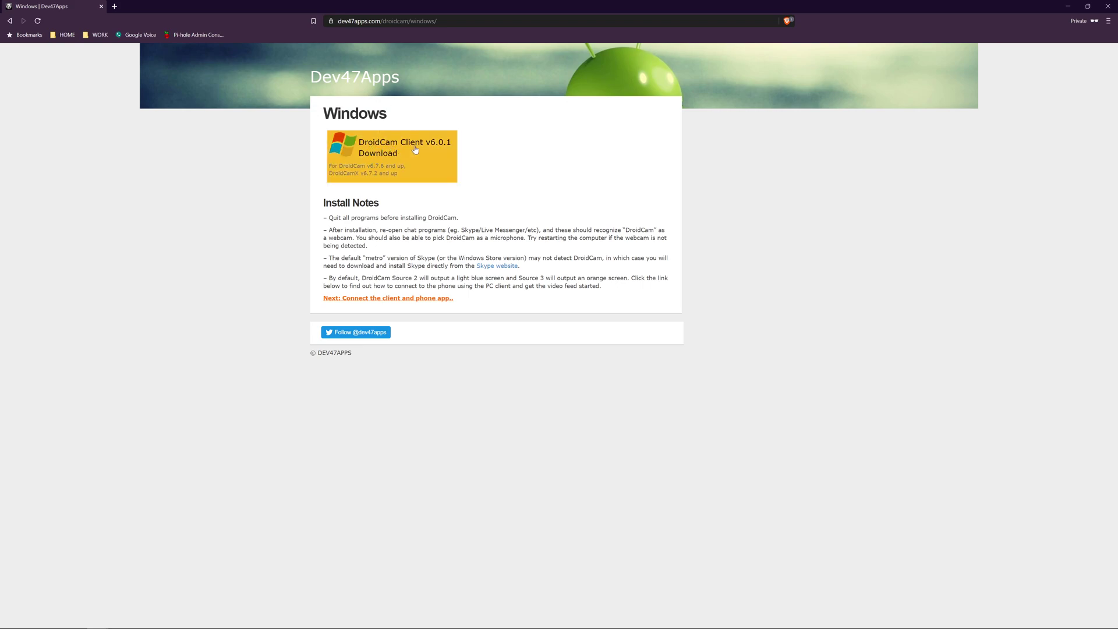
mouse_move(433, 163)
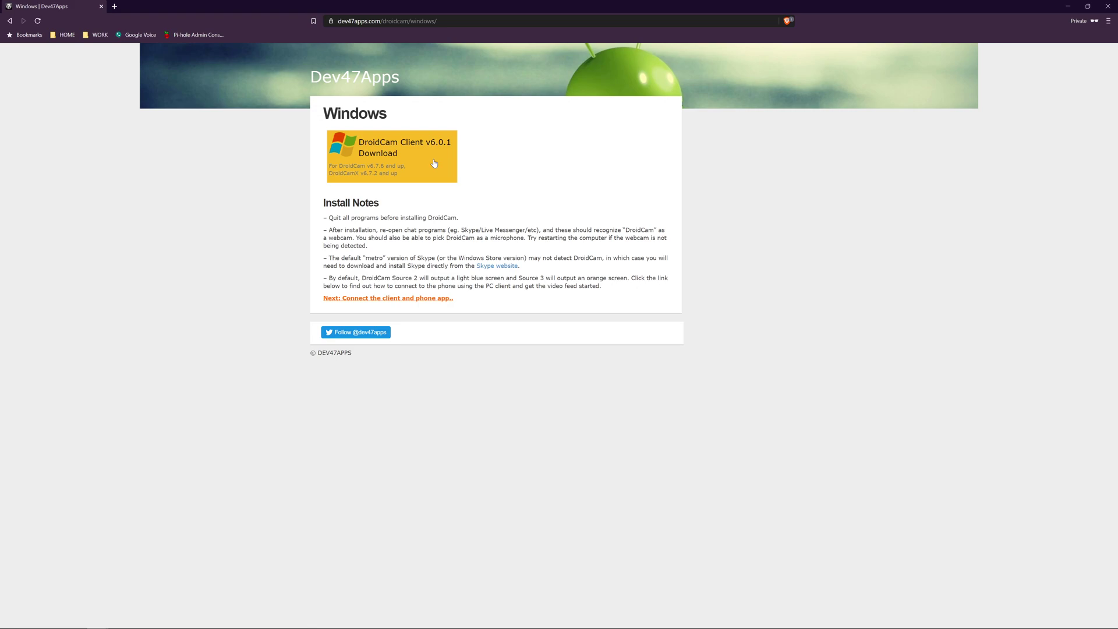
- Save the DroidCam Client v6.0.1 installer to Downloads and run it from the download bar
left_click(392, 156)
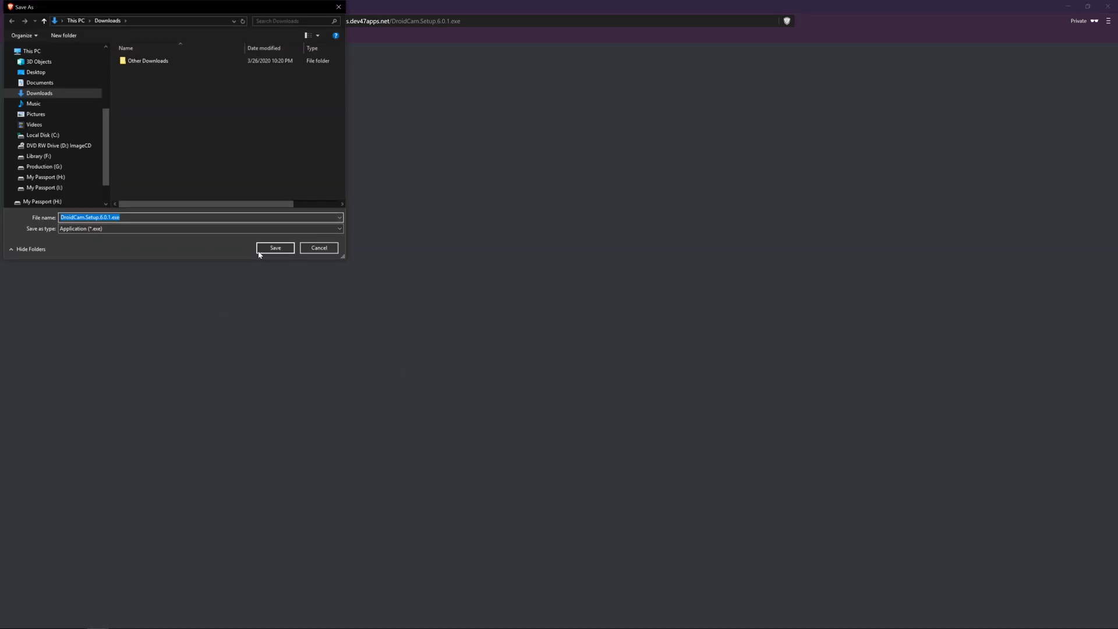
left_click(275, 248)
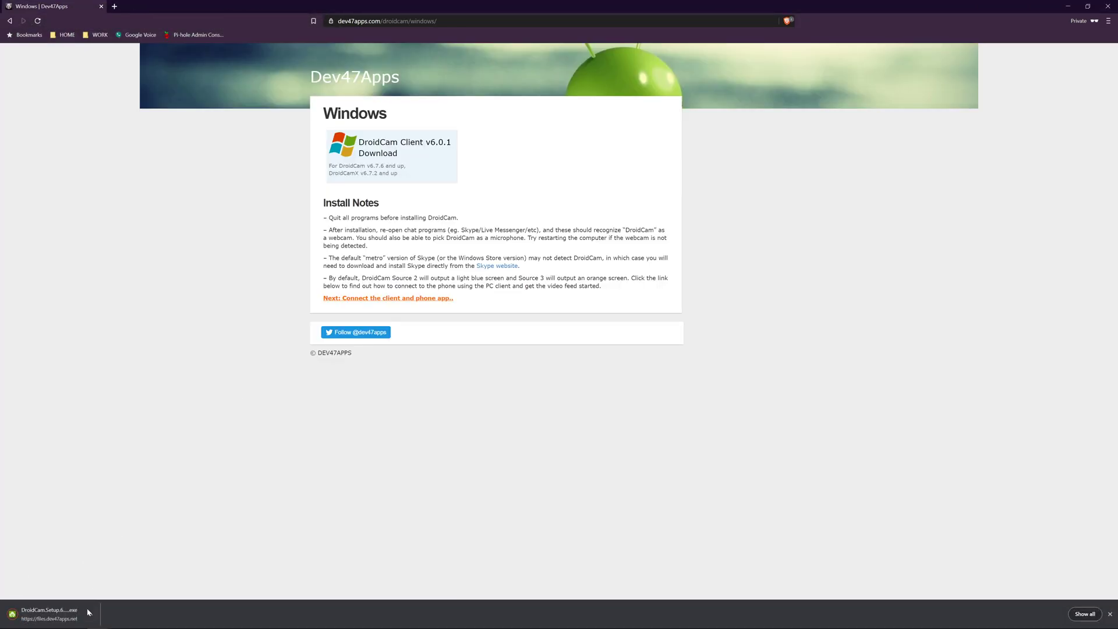
left_click(91, 612)
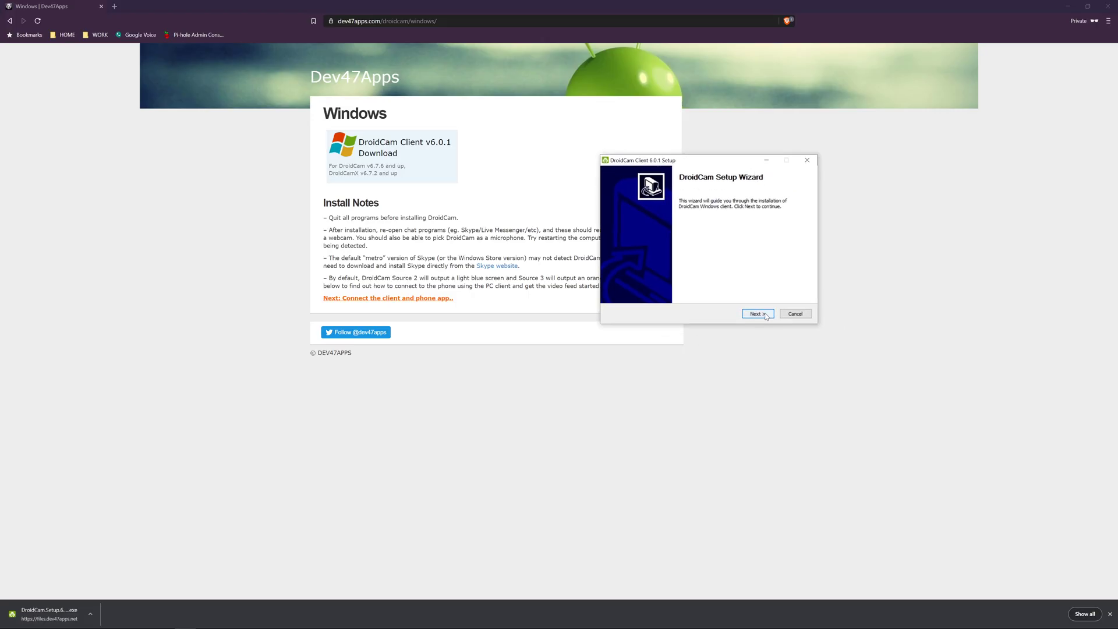
- Run the DroidCam Client 6.0.1 setup with the default destination folder and finish
left_click(757, 313)
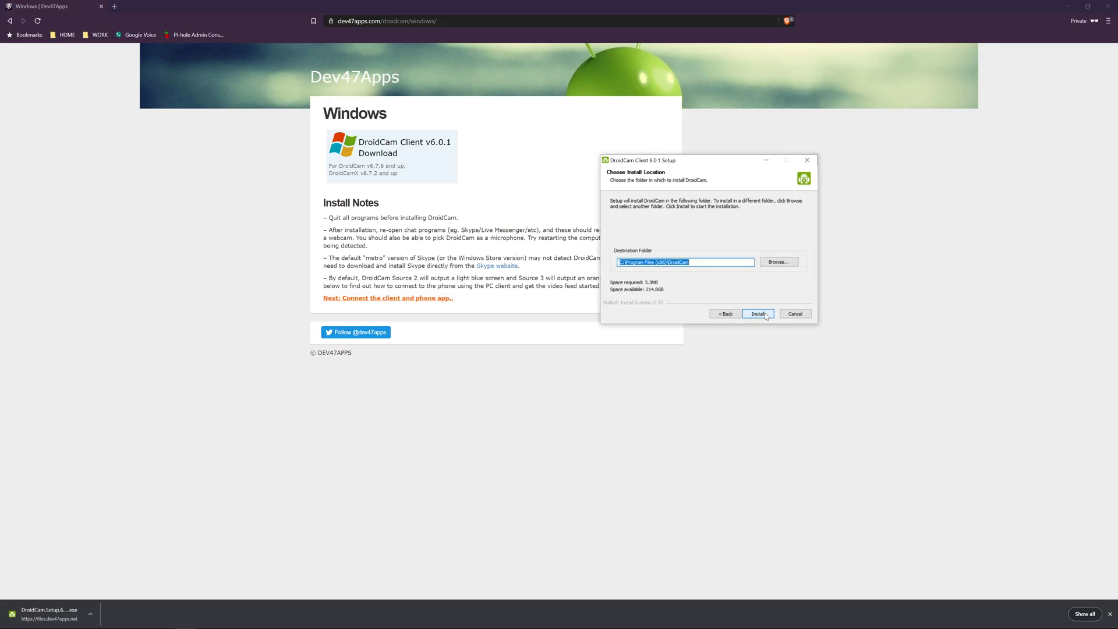
left_click(758, 313)
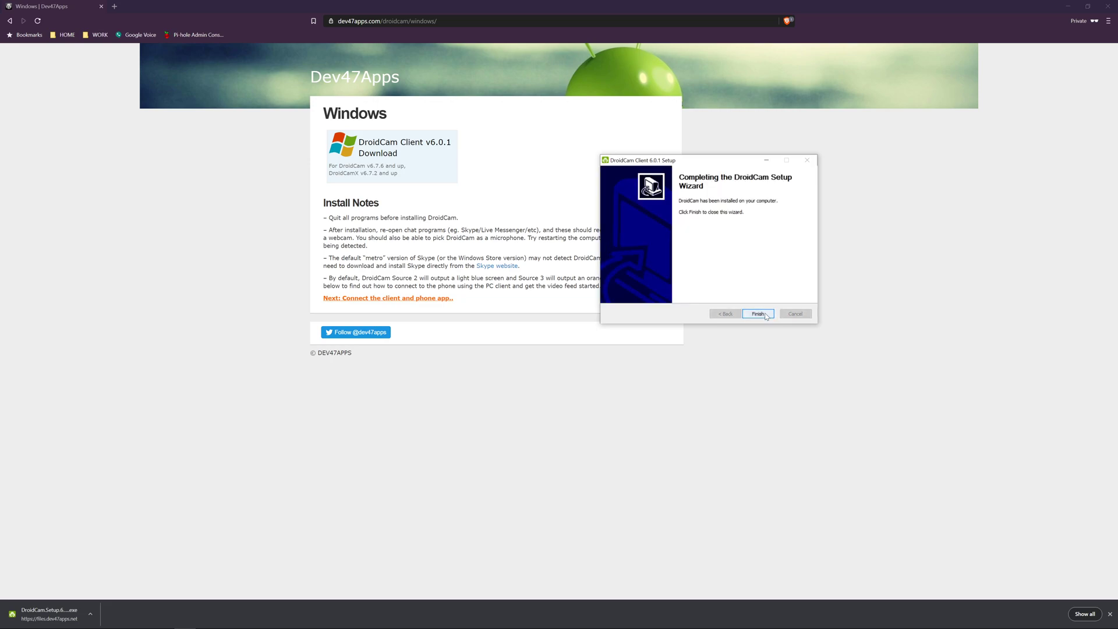
left_click(758, 313)
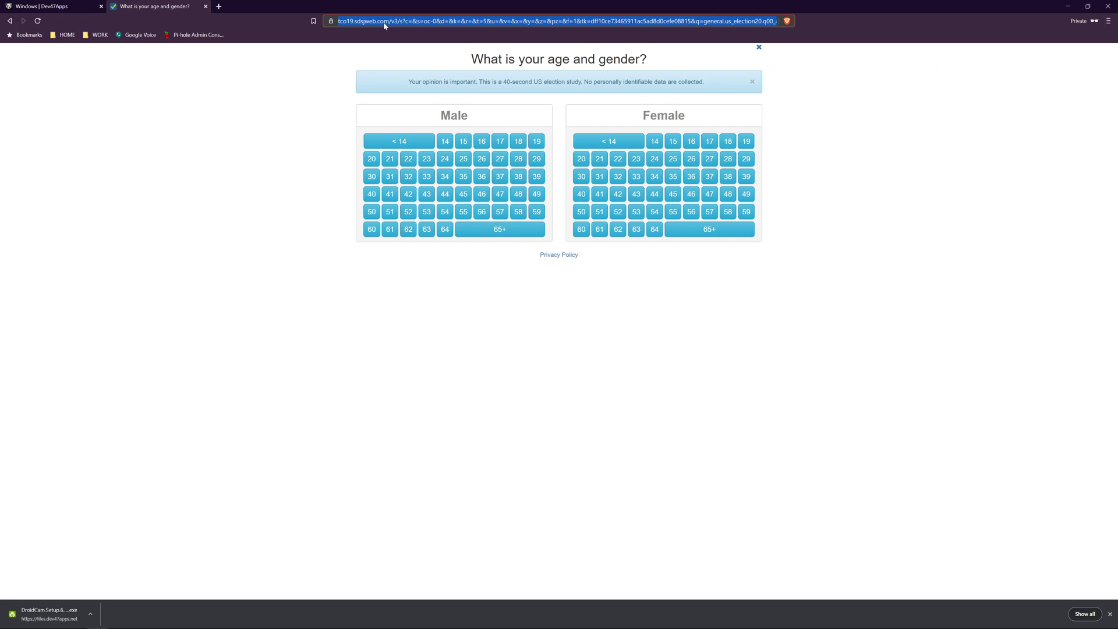
- Enter play.google.com in the second tab to load the Google Play store
type("play.c")
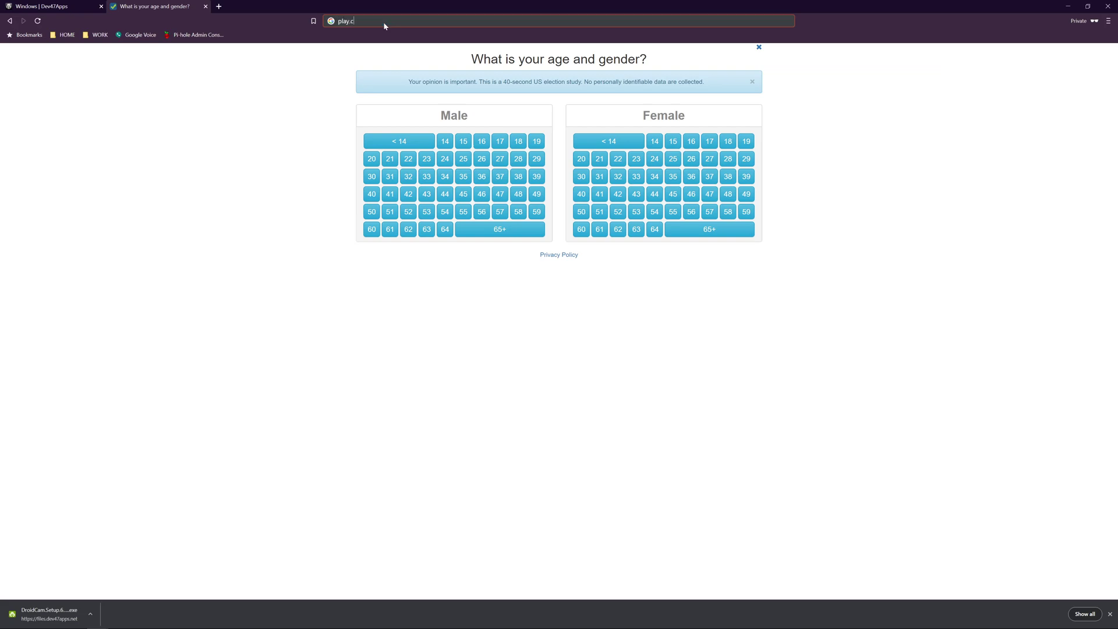
type("google.com/store")
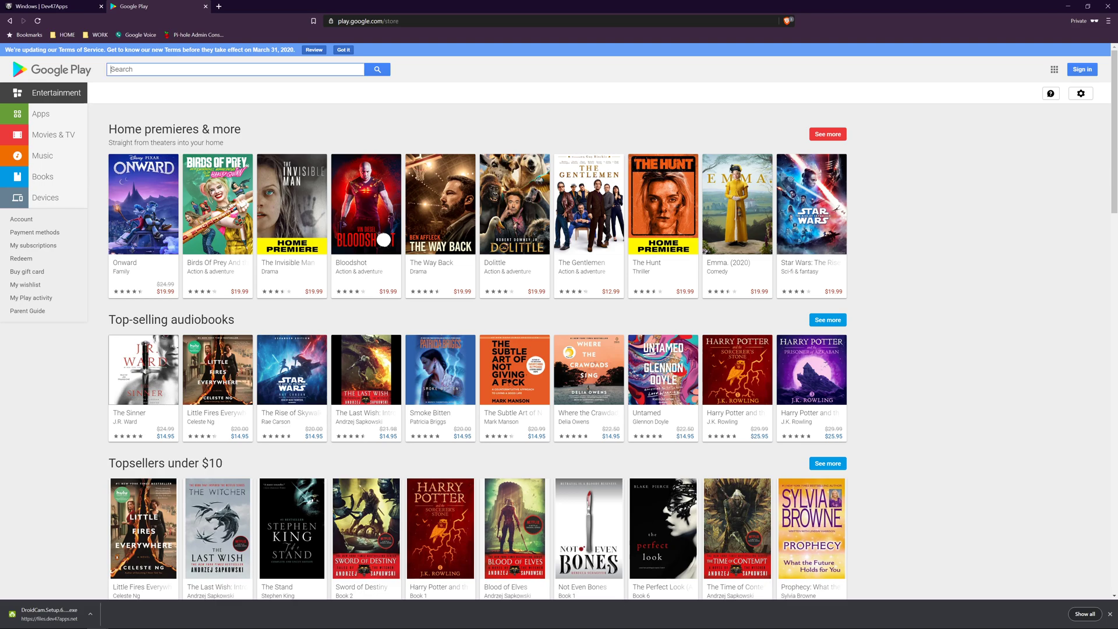
- Search Google Play for 'droidcam' via the search suggestion
type("droi")
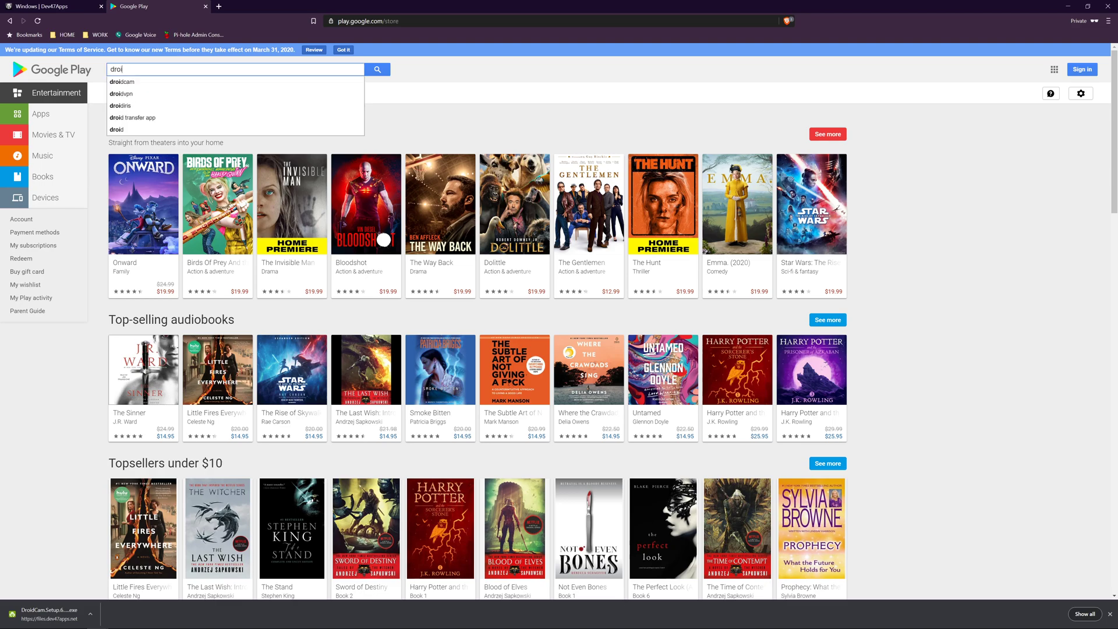
left_click(120, 82)
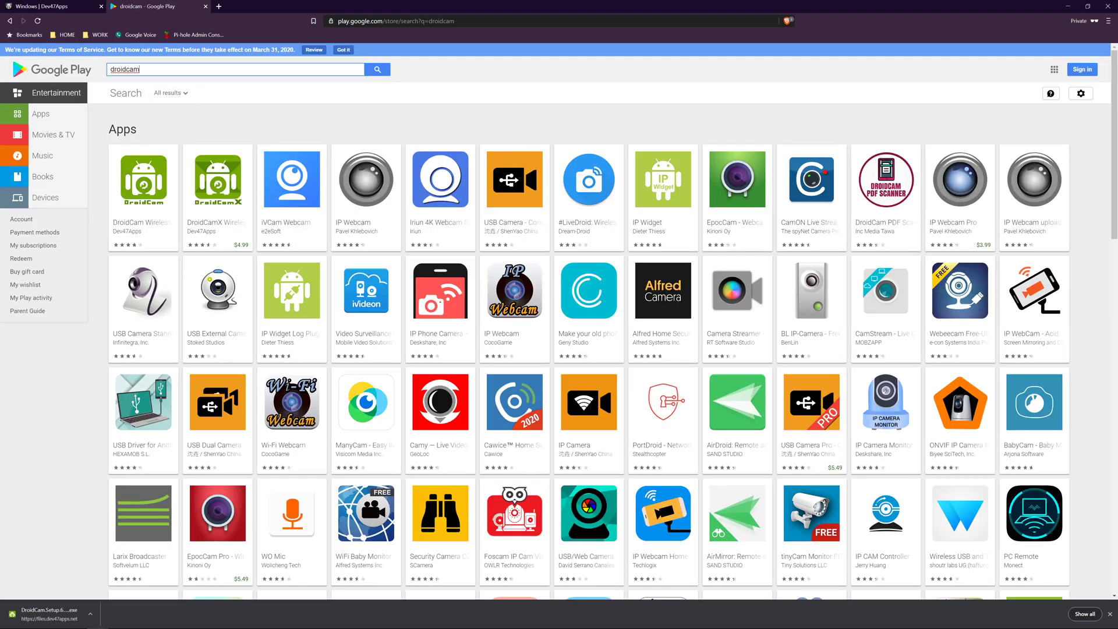
mouse_move(217, 182)
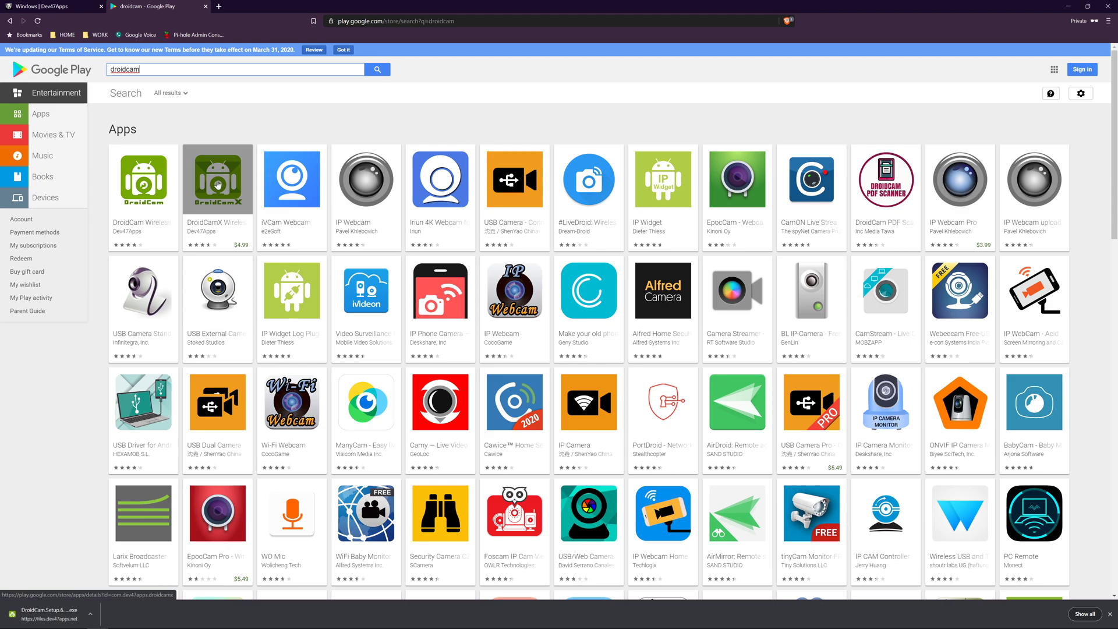
mouse_move(242, 177)
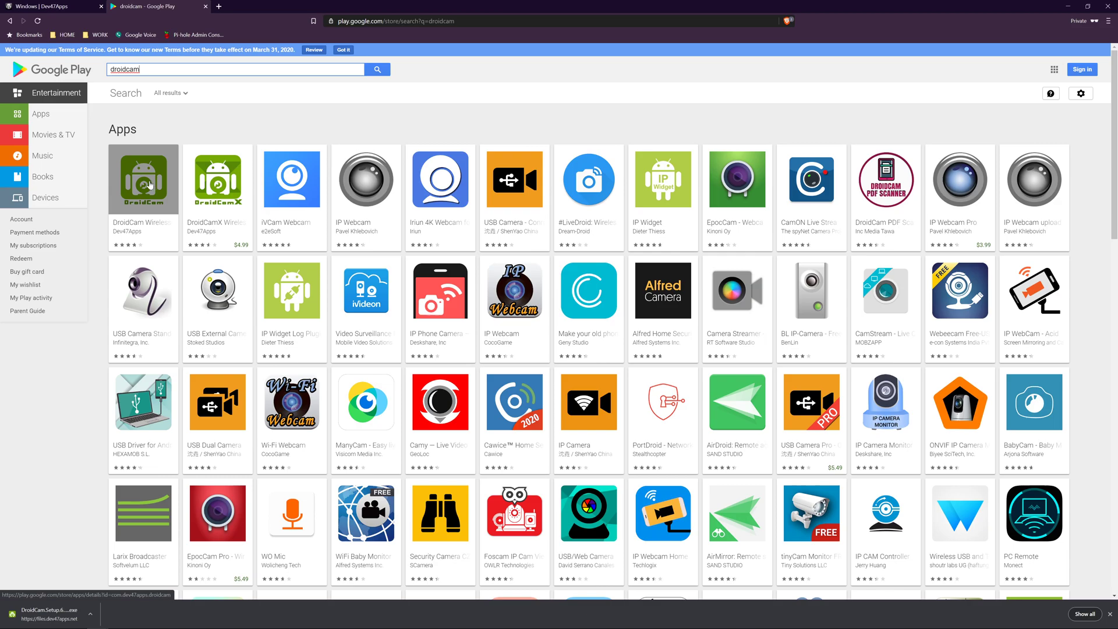
- Open the Dev47Apps DroidCam Wireless Webcam tile from the Apps results
left_click(150, 179)
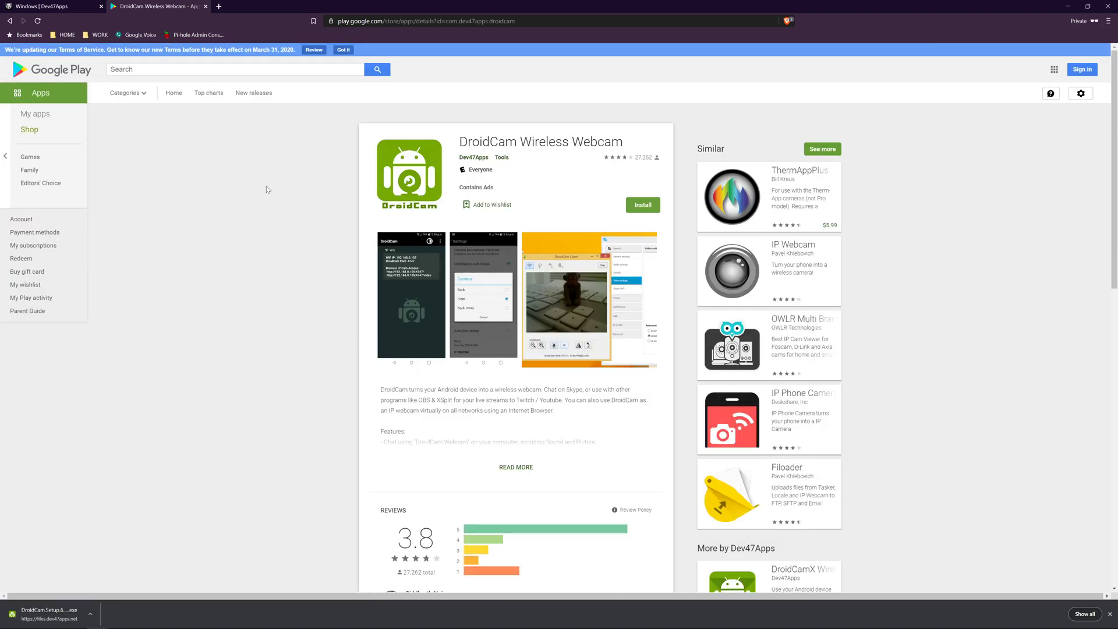
mouse_move(592, 211)
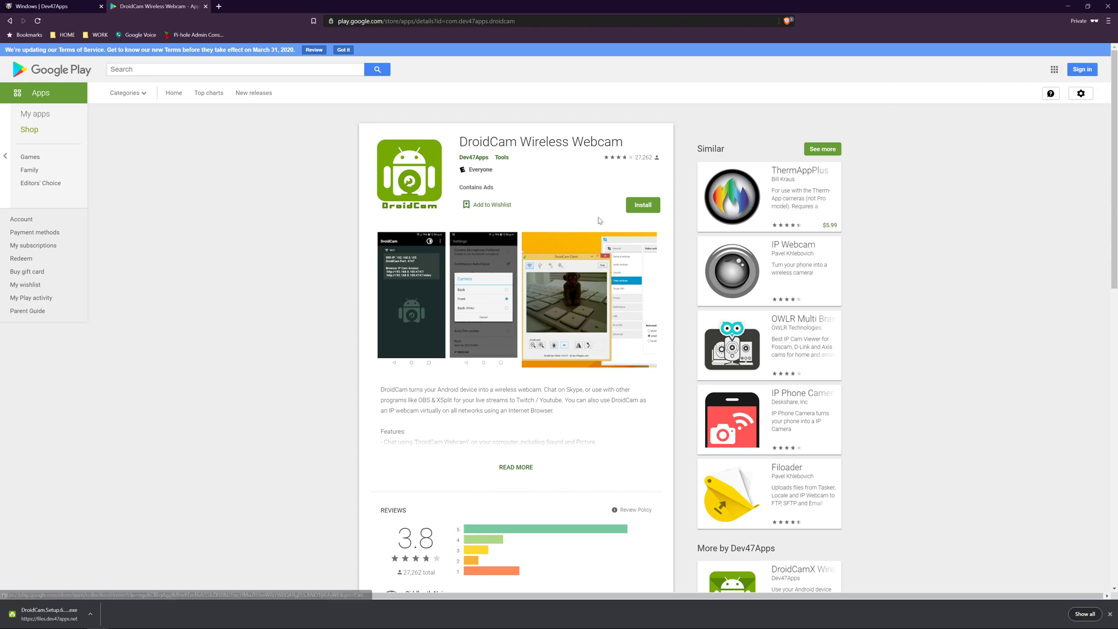
mouse_move(643, 207)
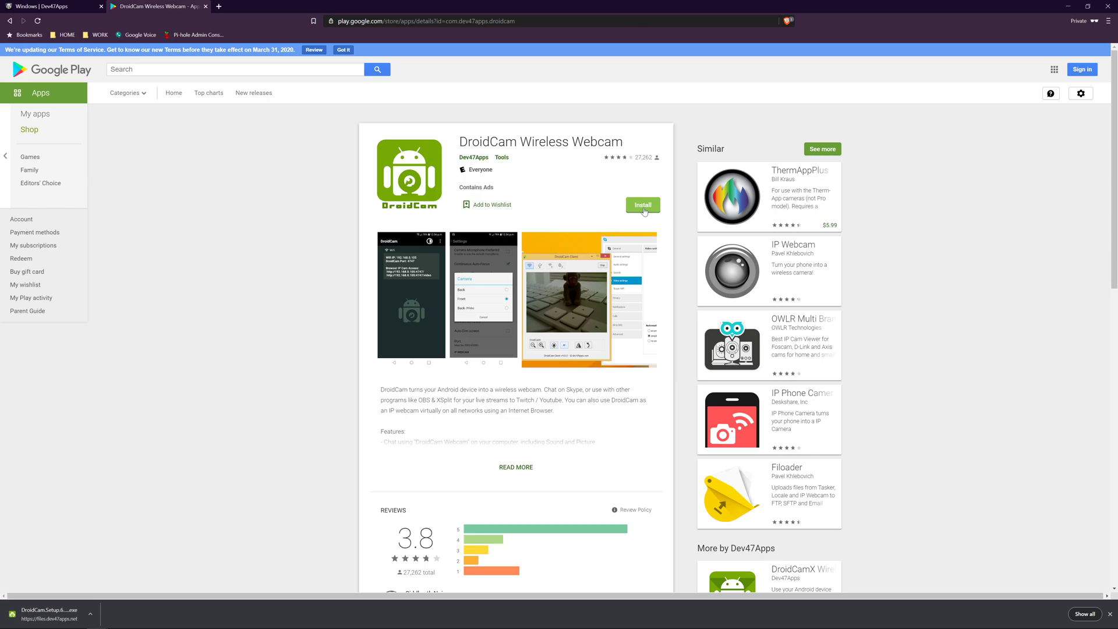
mouse_move(586, 219)
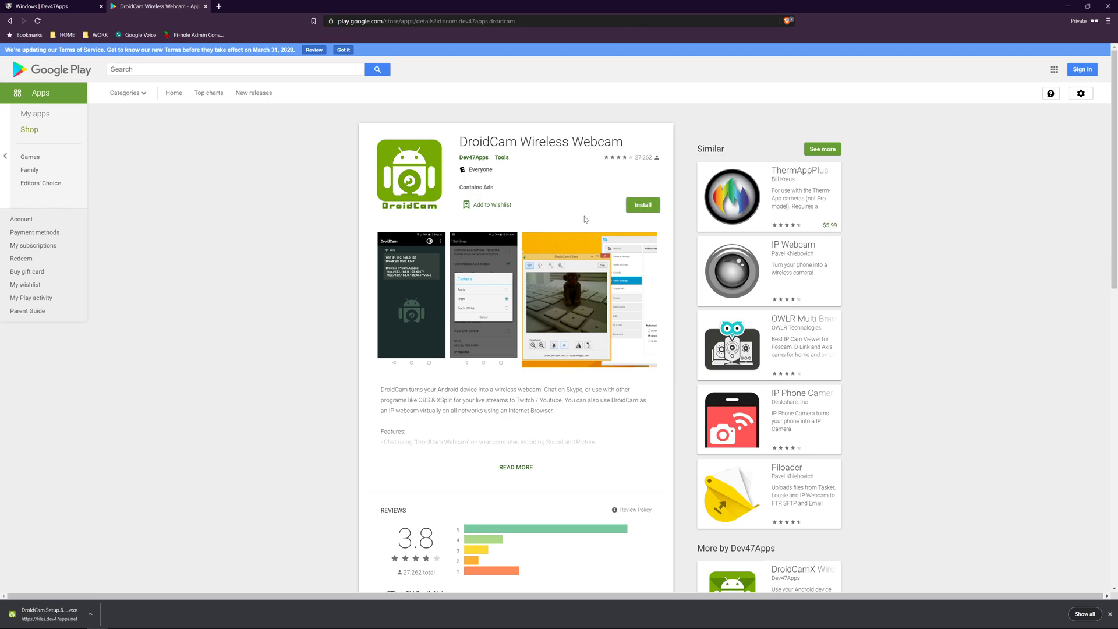
mouse_move(626, 227)
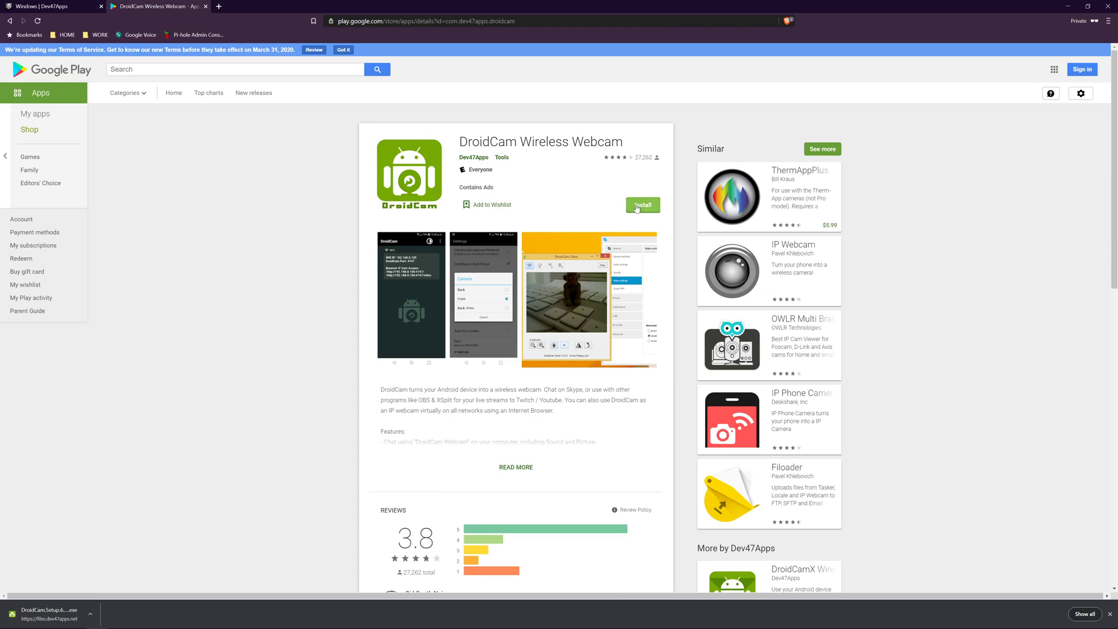
mouse_move(583, 225)
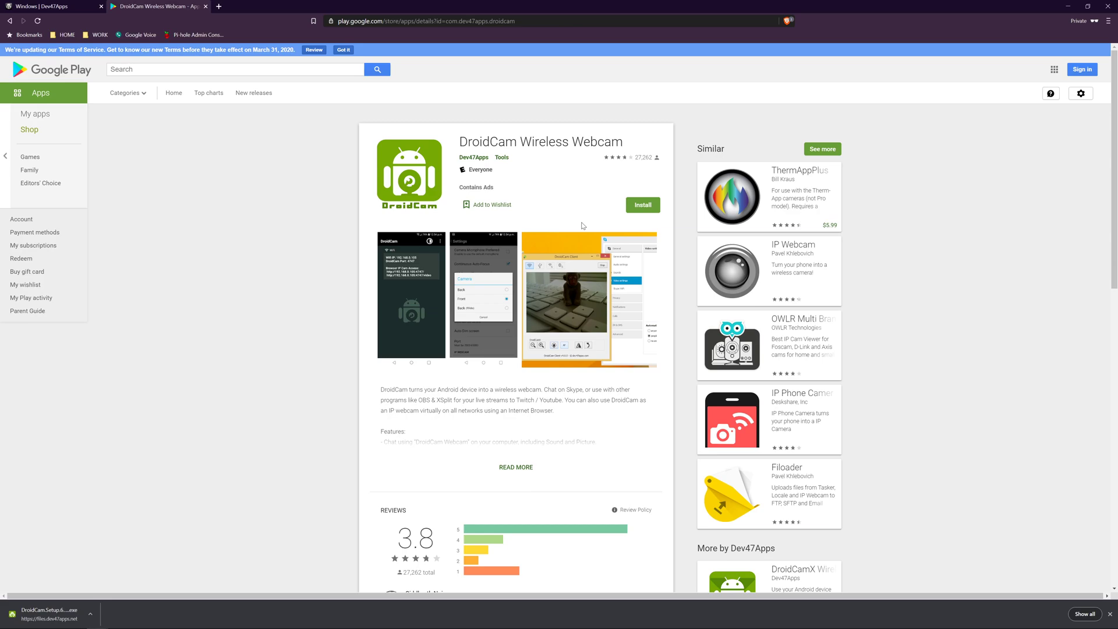
mouse_move(583, 160)
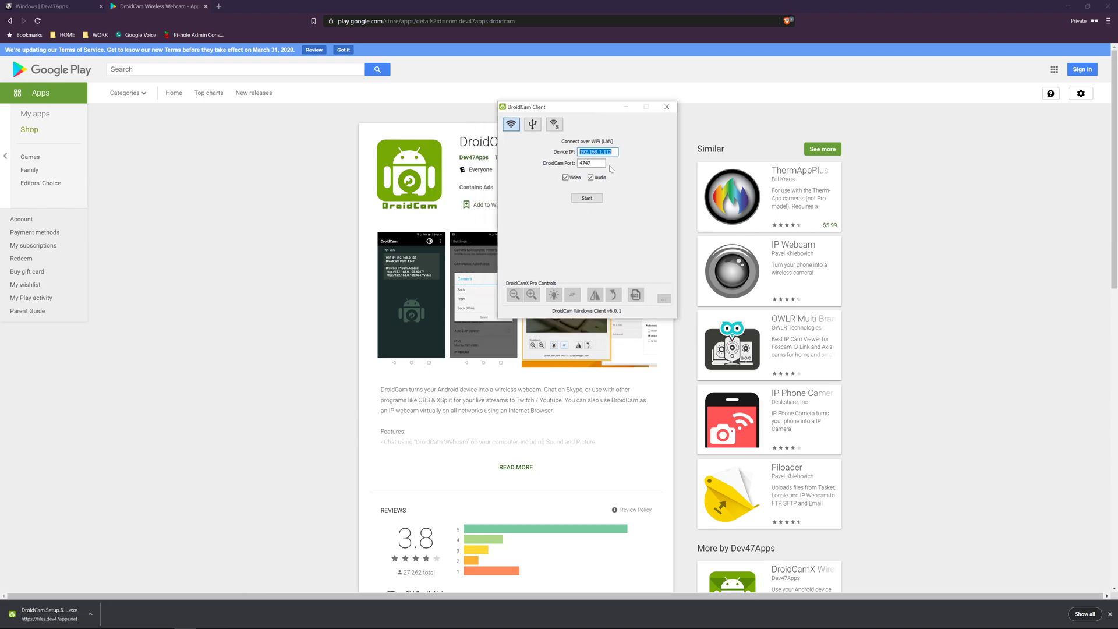
mouse_move(624, 158)
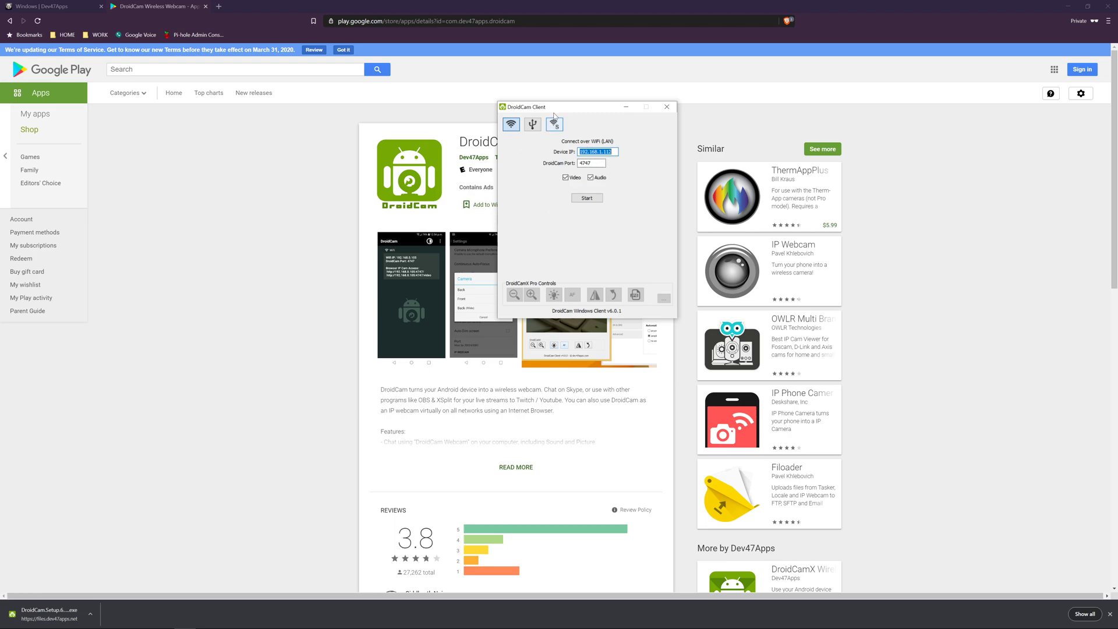
left_click(667, 107)
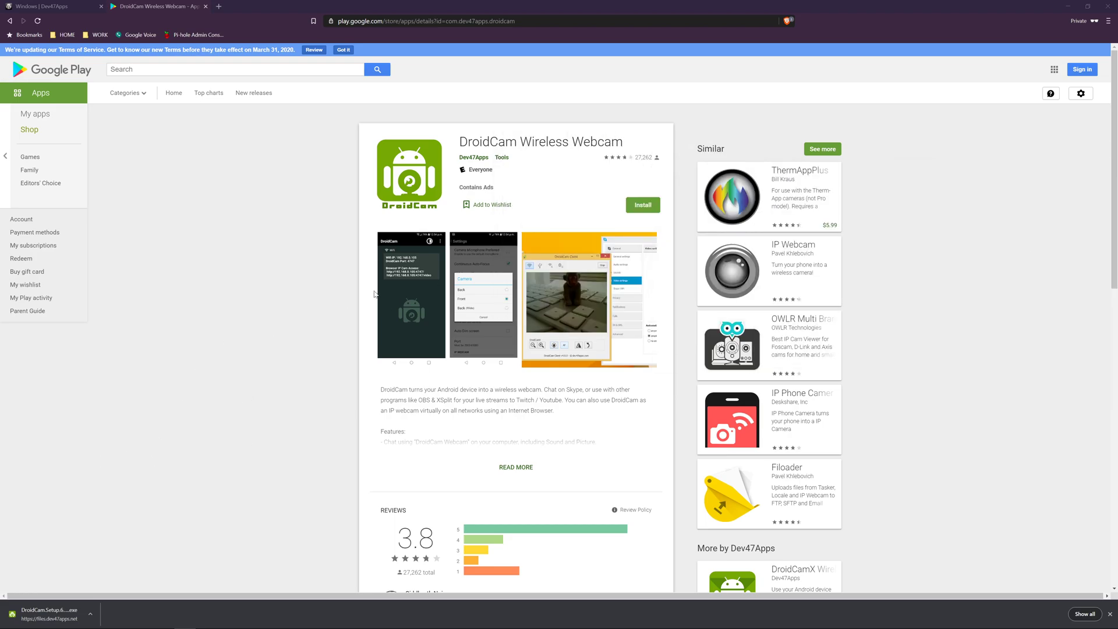
- Launch DroidCam on the mirrored phone to show WiFi IP 192.168.0.105 and port 4747
left_click(410, 300)
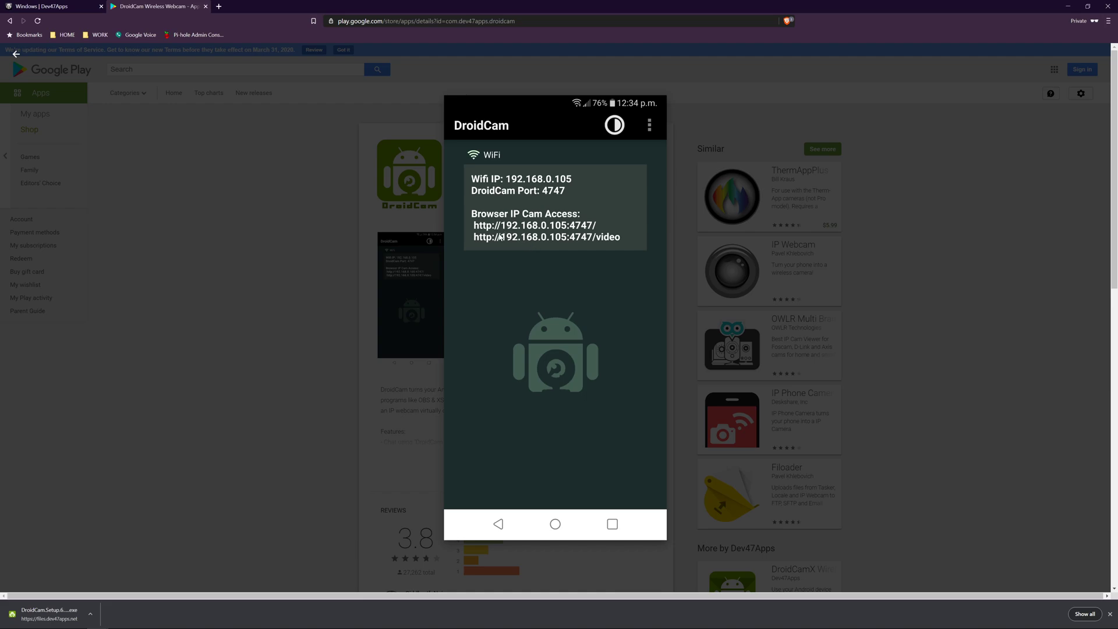
mouse_move(733, 217)
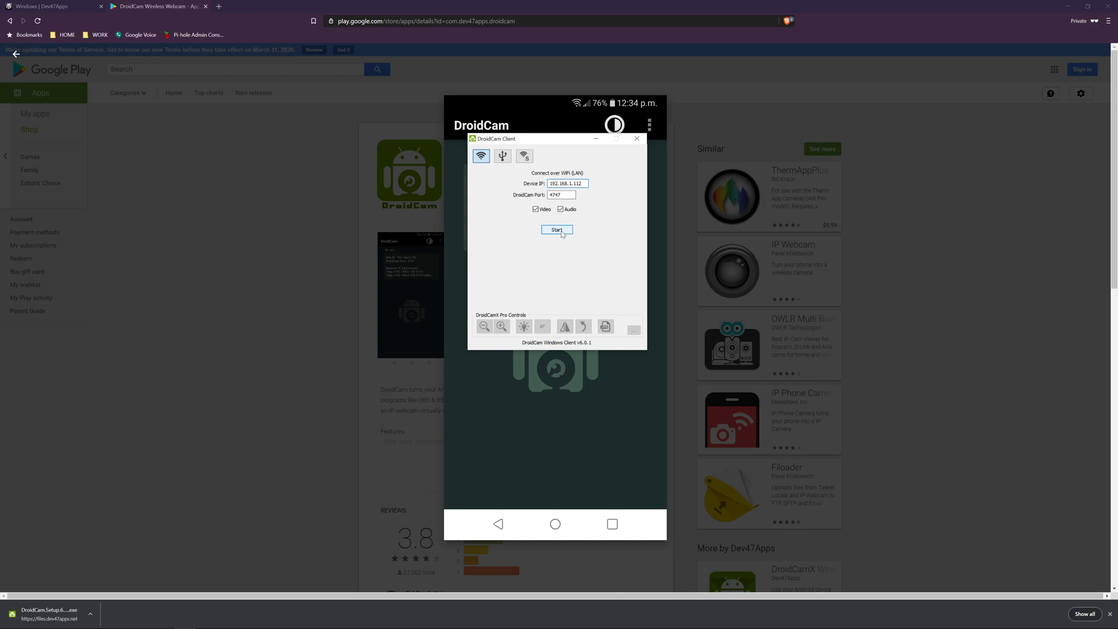
- Start the DroidCam Client WiFi connection to 192.168.0.105:4747 for live video
left_click(556, 230)
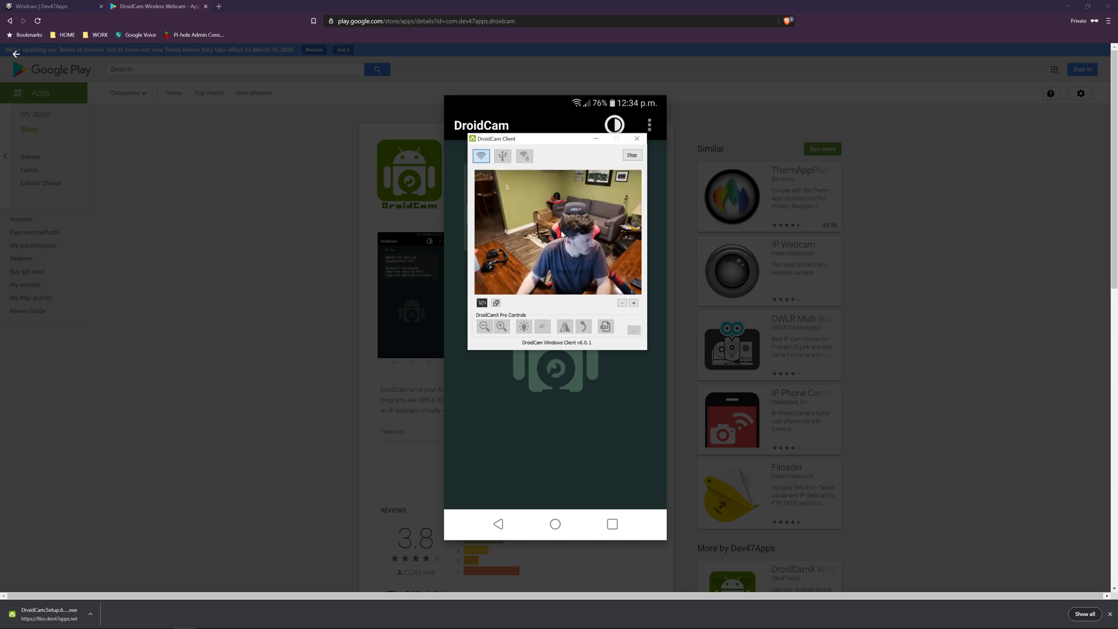